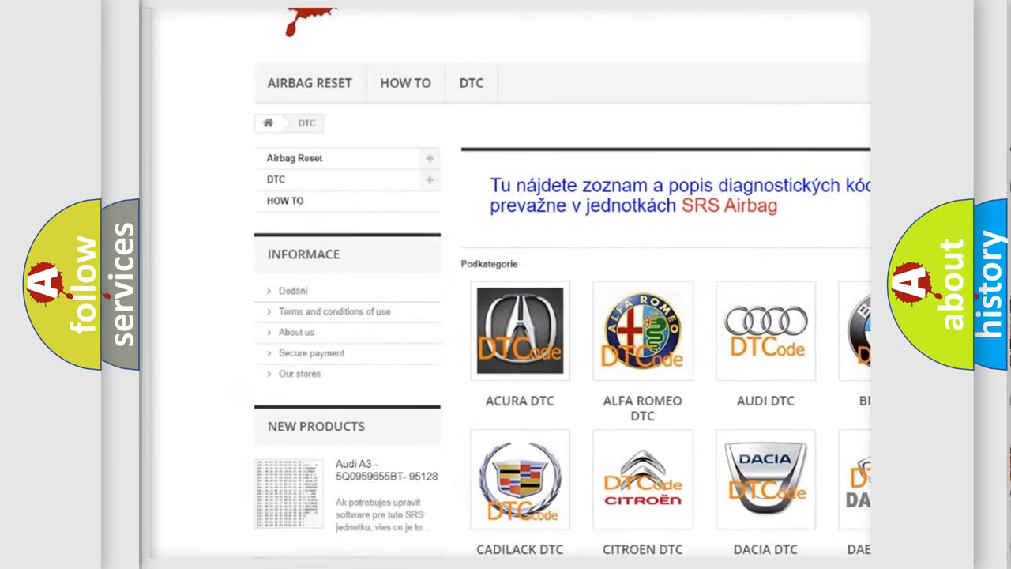
scroll("down", 3)
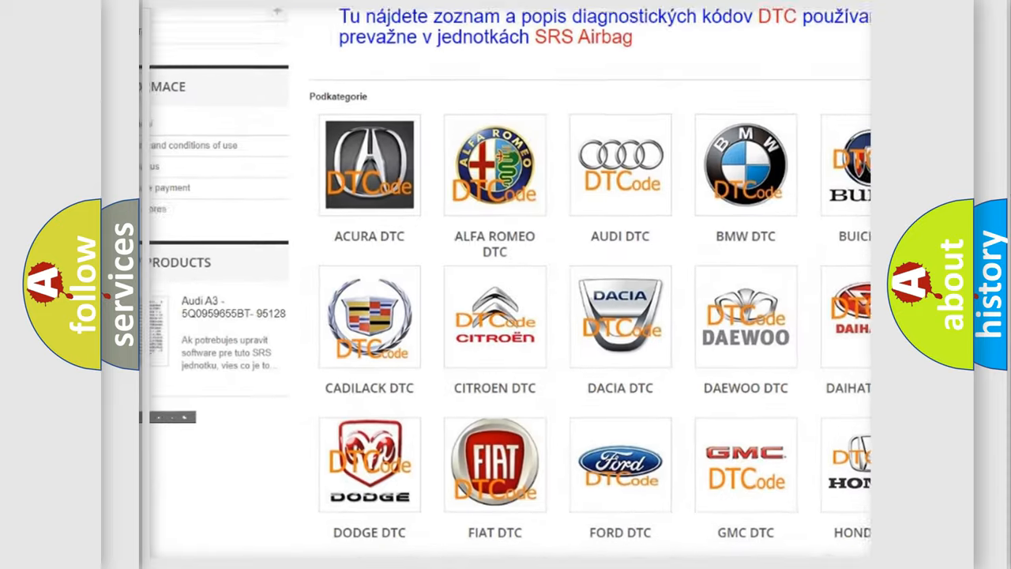
scroll("down", 3)
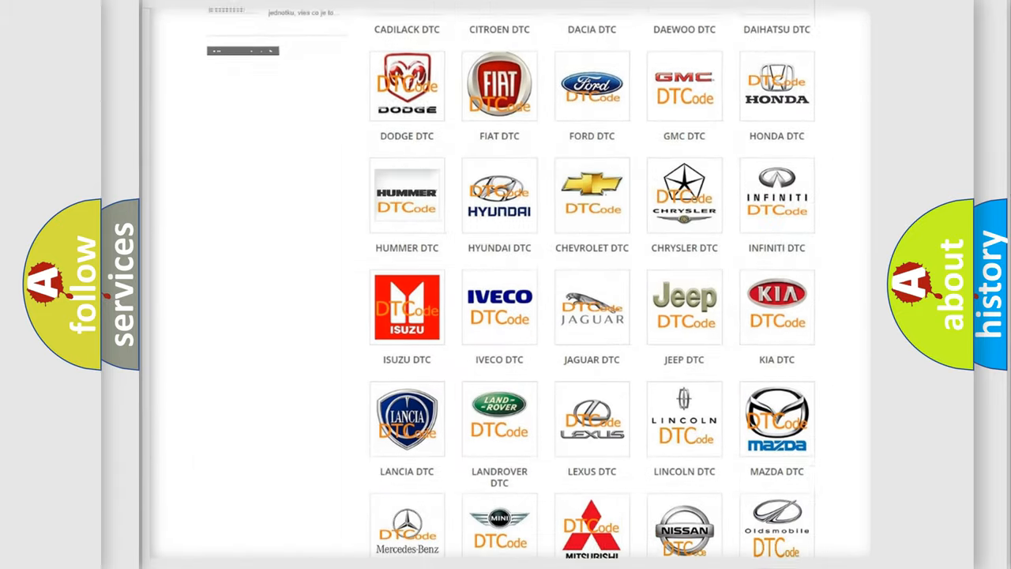
scroll("down", 3)
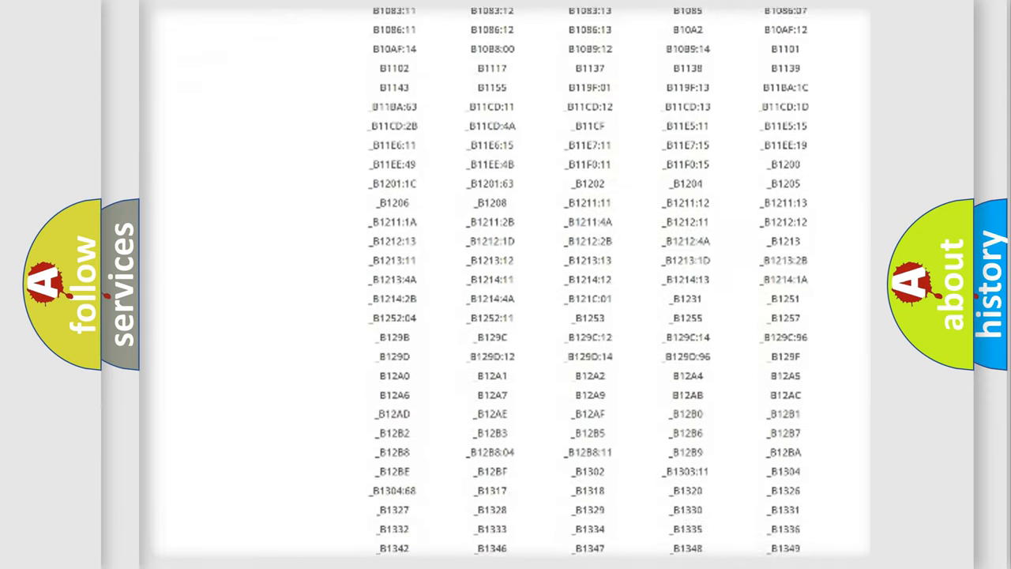
scroll("down", 3)
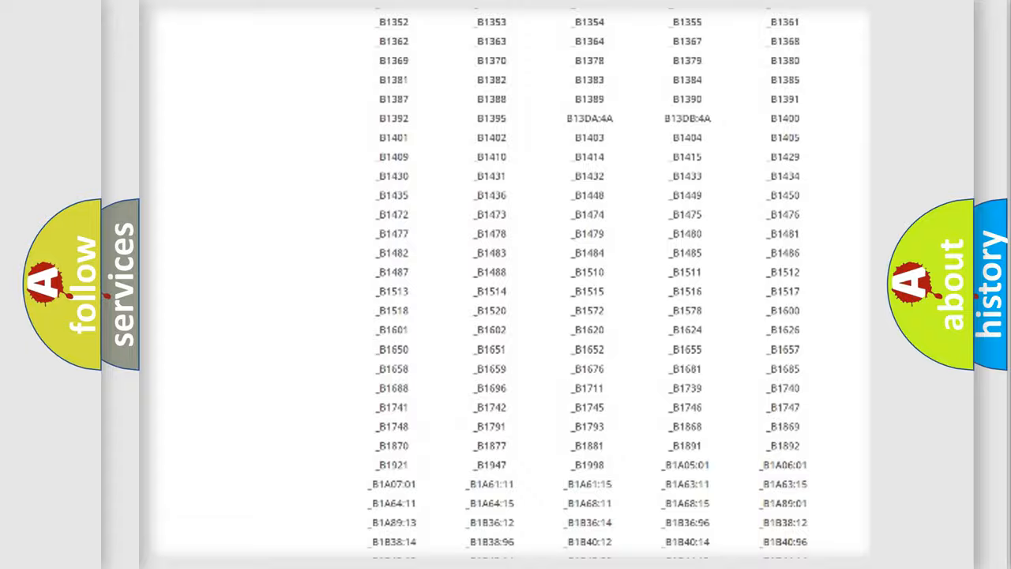